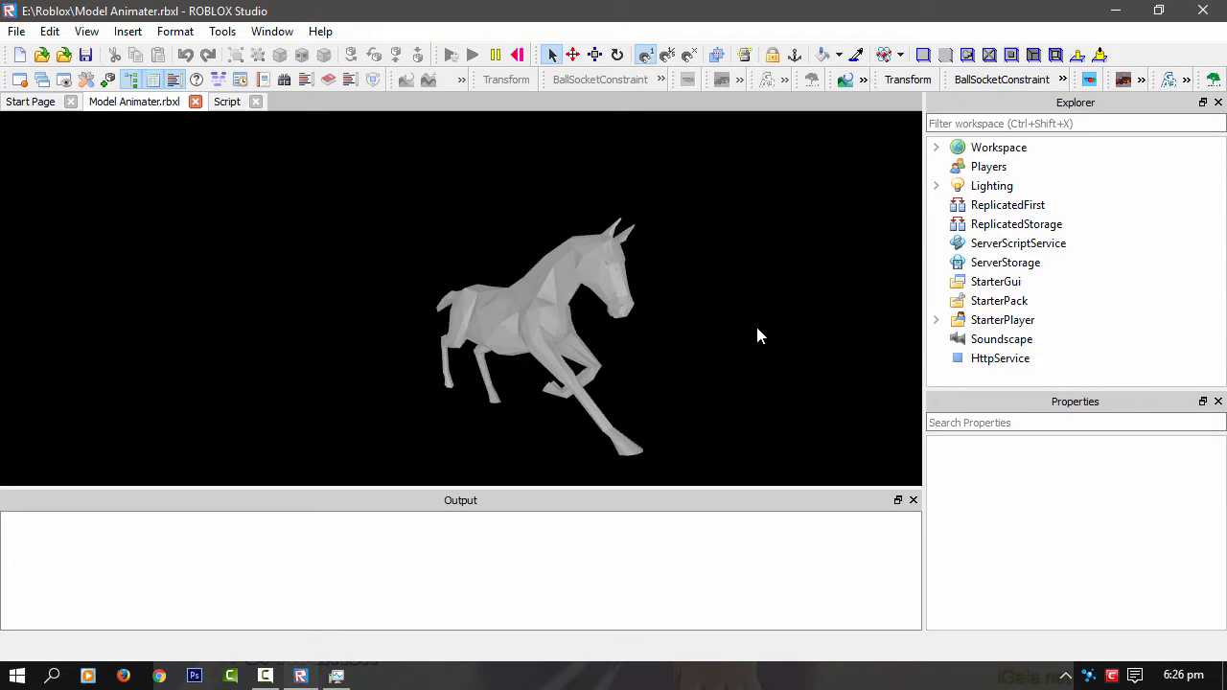
Orbit to view the horse side-on, then stop the running test
left_click(525, 307)
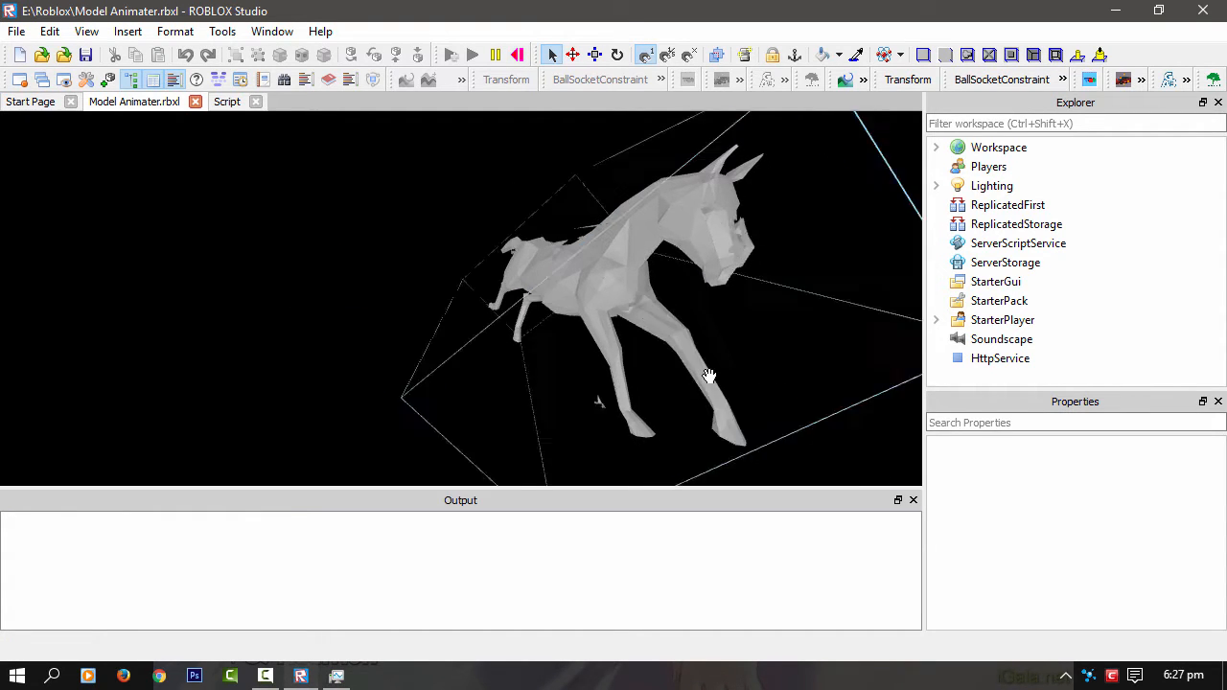
left_click_drag(709, 376, 548, 226)
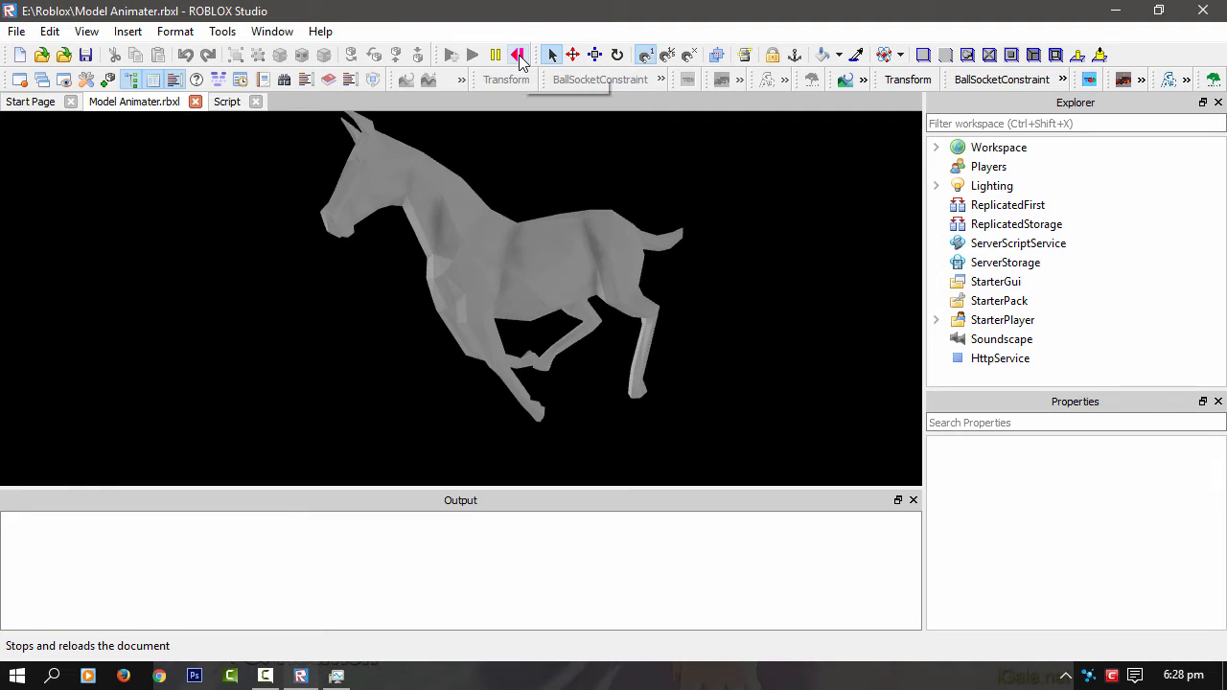
left_click(516, 54)
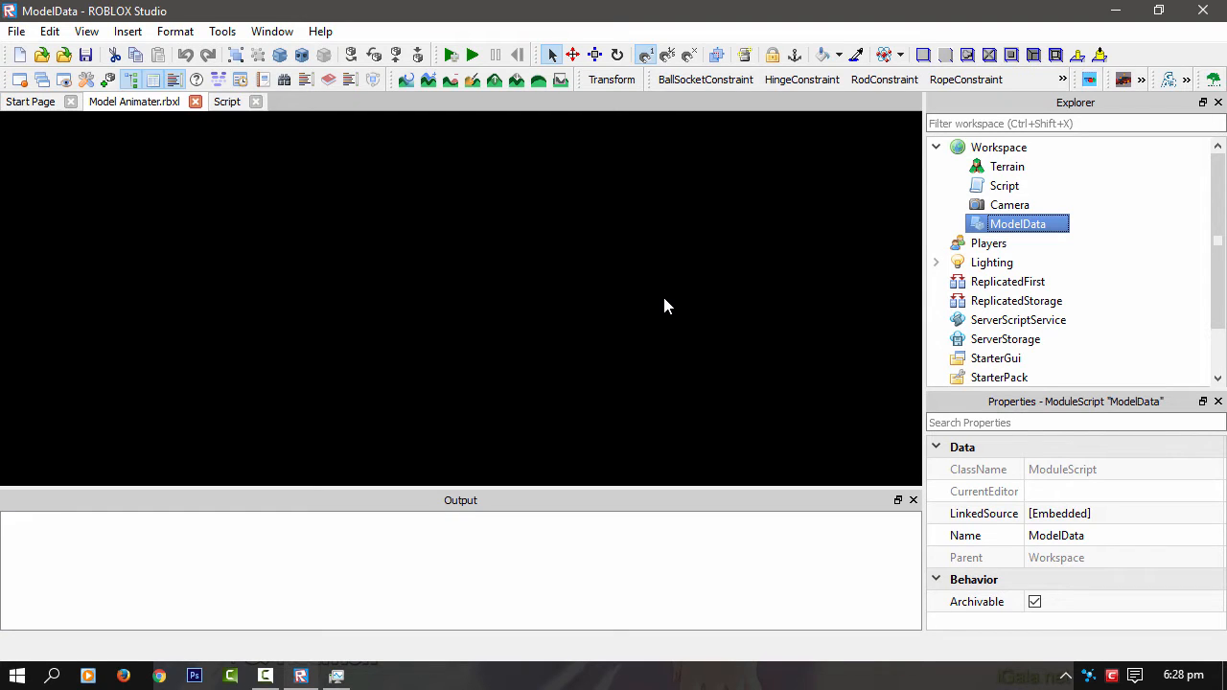
Bring up the ModelData module and look down its vertex and face lists
double_click(1016, 223)
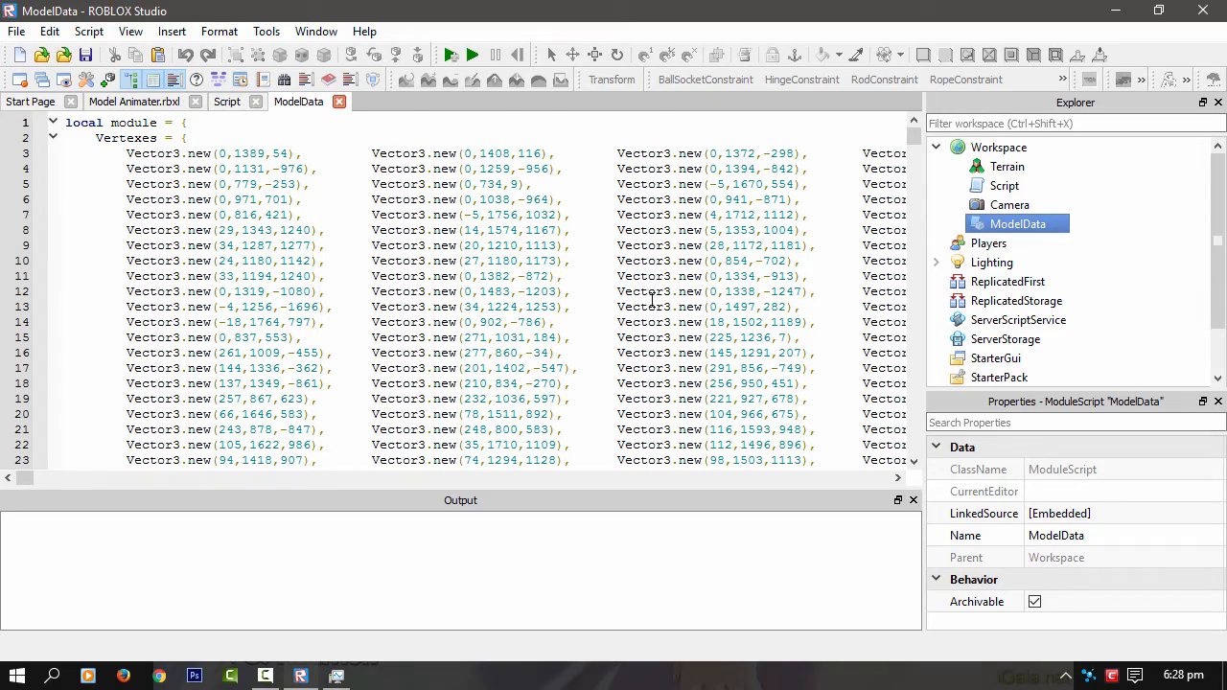
scroll("down", 3)
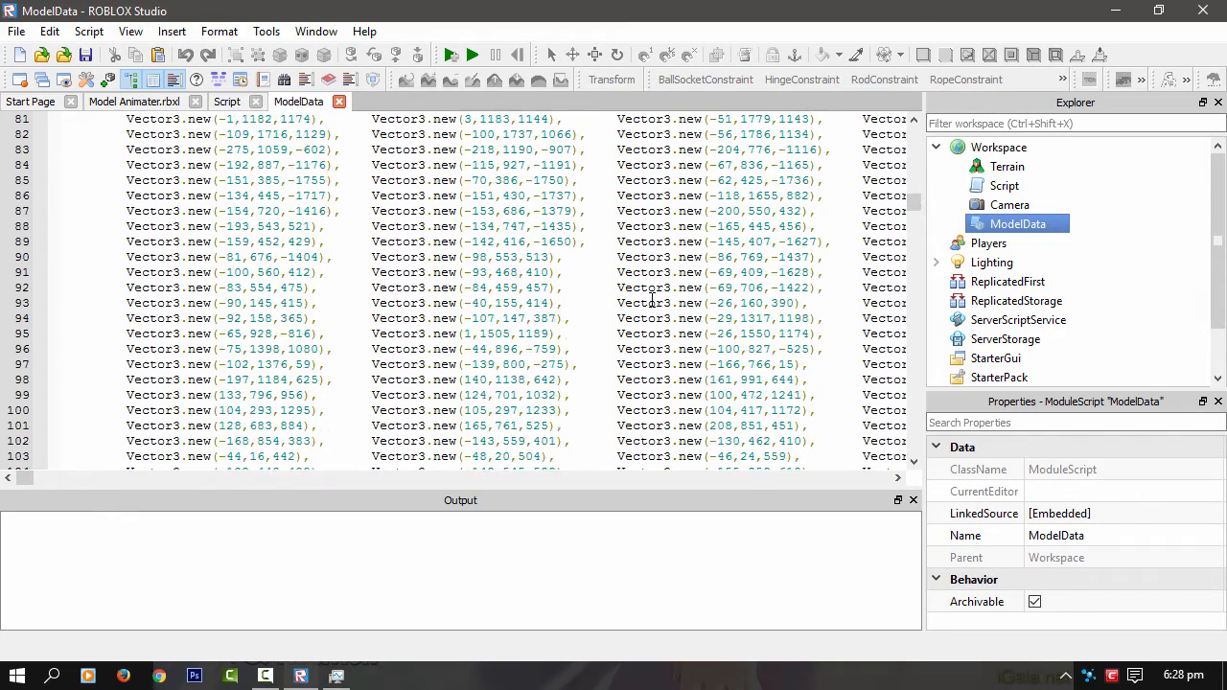
scroll("down", 3)
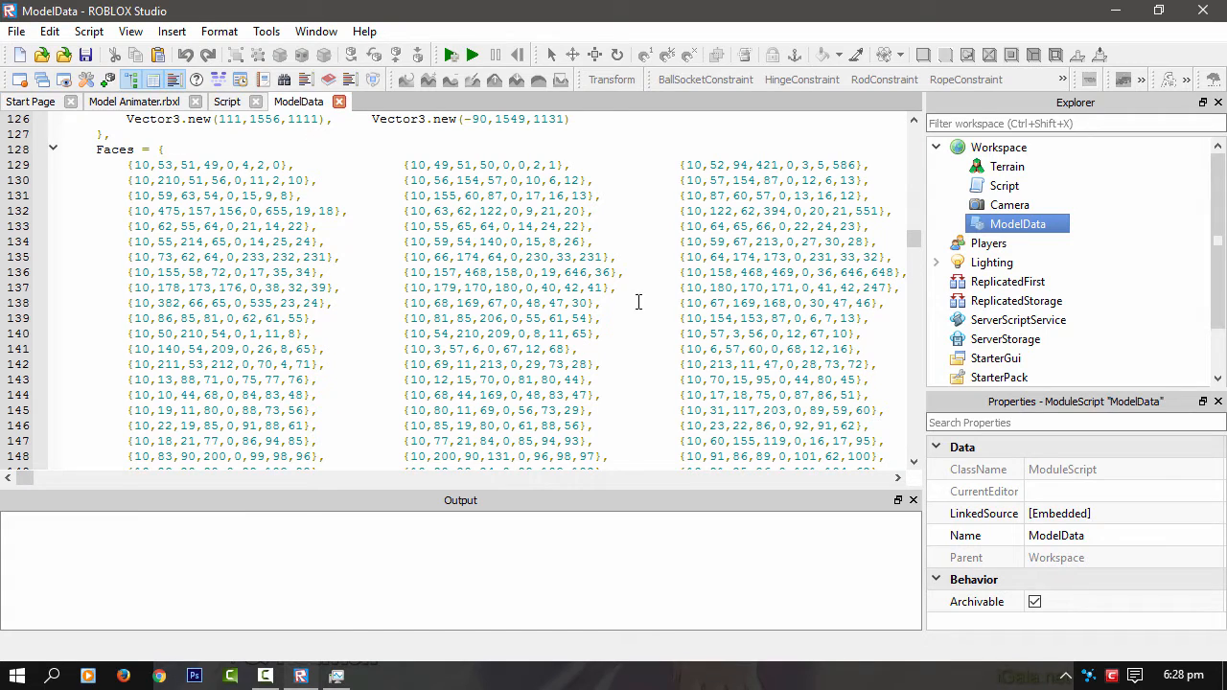
mouse_move(560, 180)
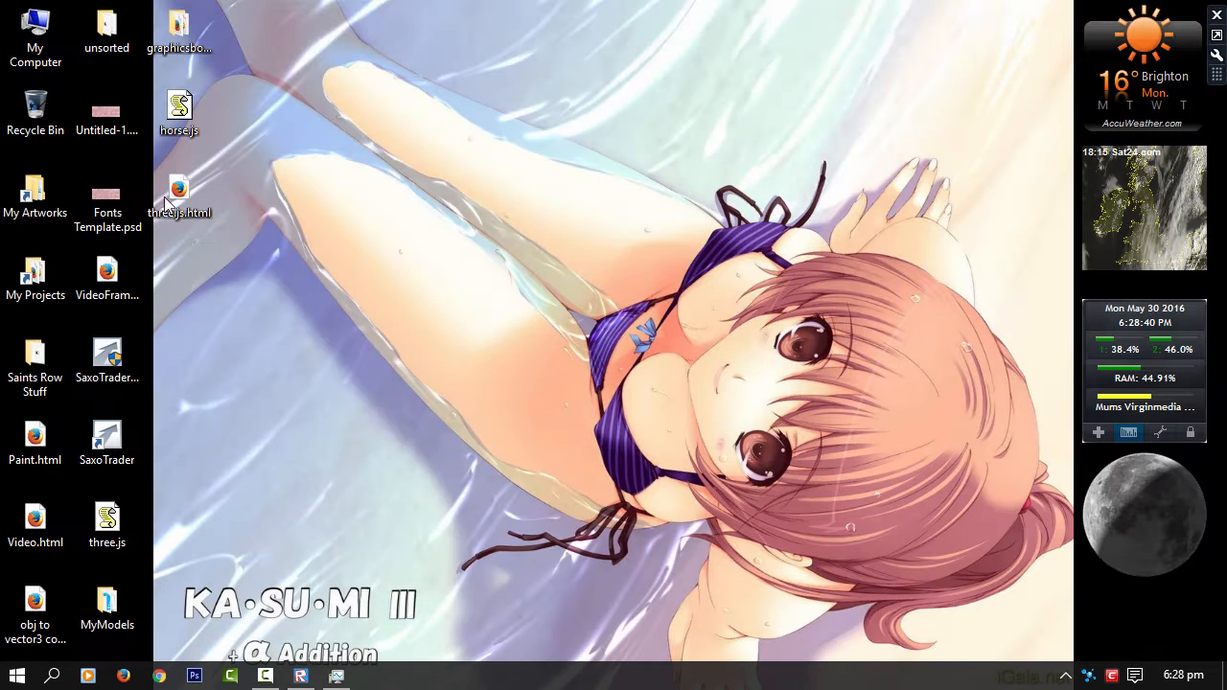
Edit horse.js with Notepad++, scan its metadata, vertices and morph targets, and return to Studio
right_click(176, 103)
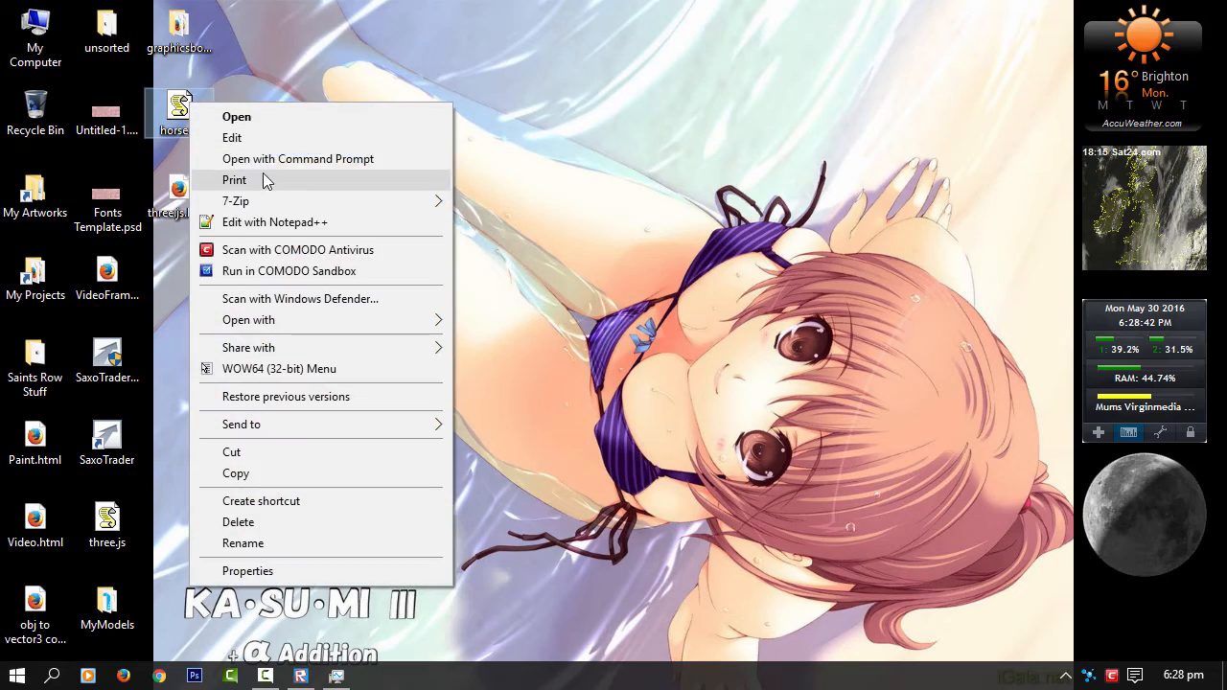
left_click(276, 222)
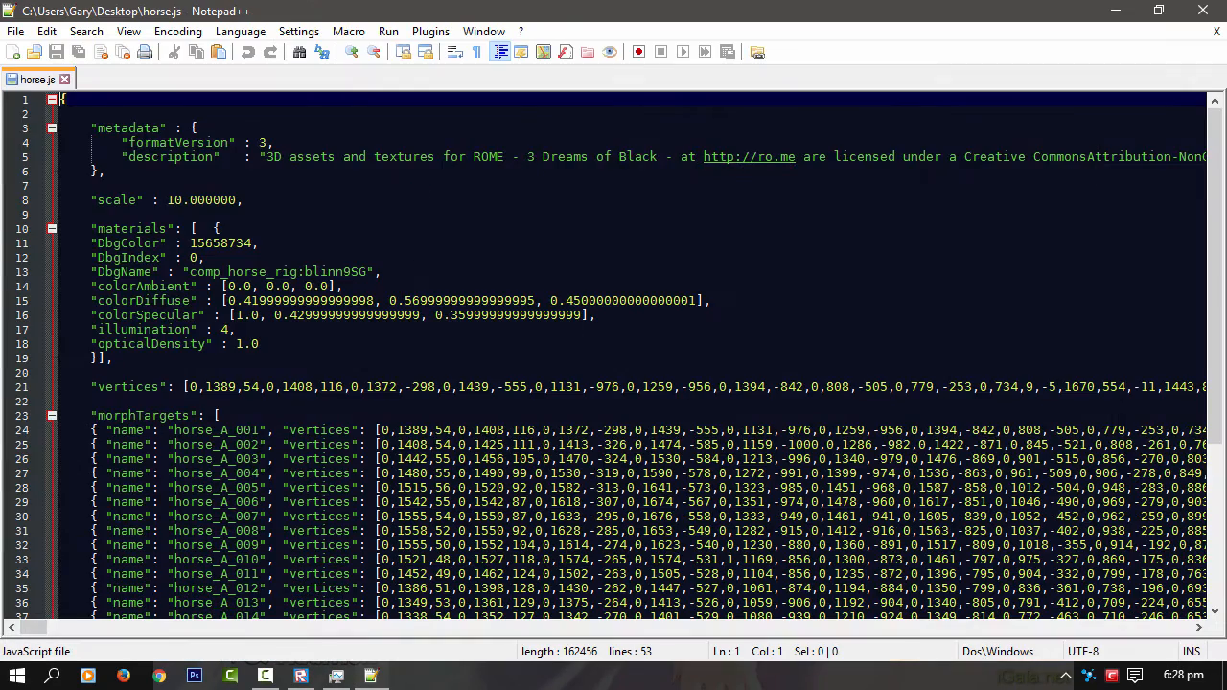
scroll("down", 3)
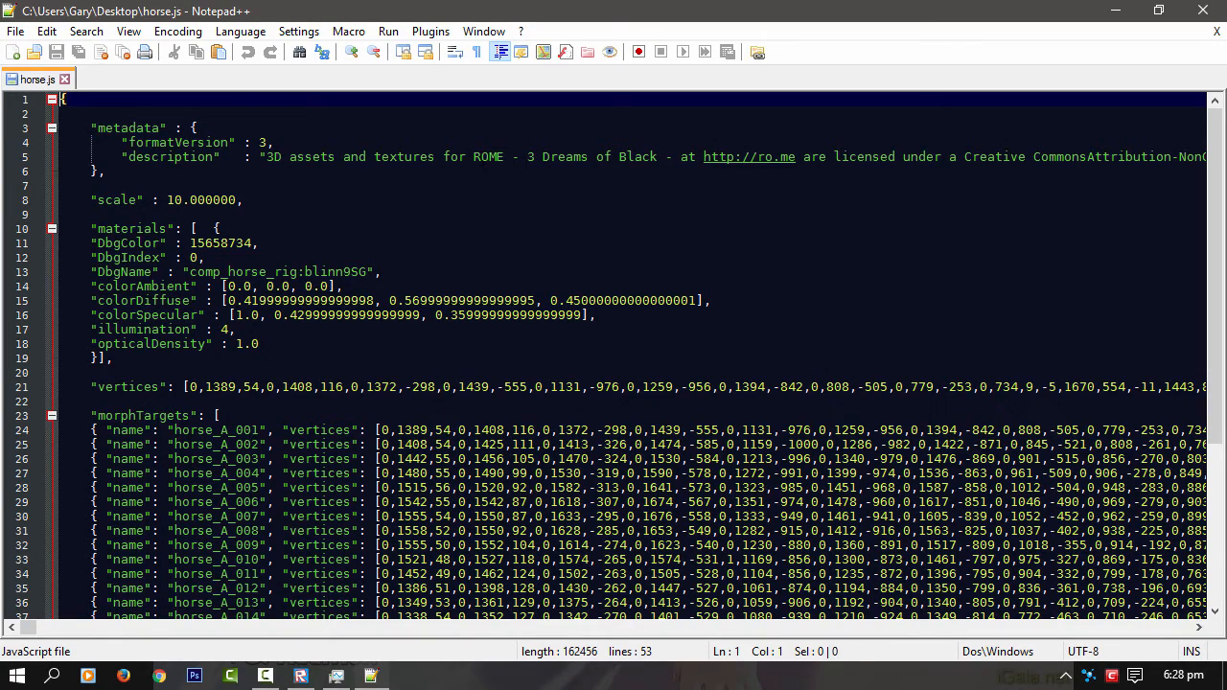
scroll("down", 3)
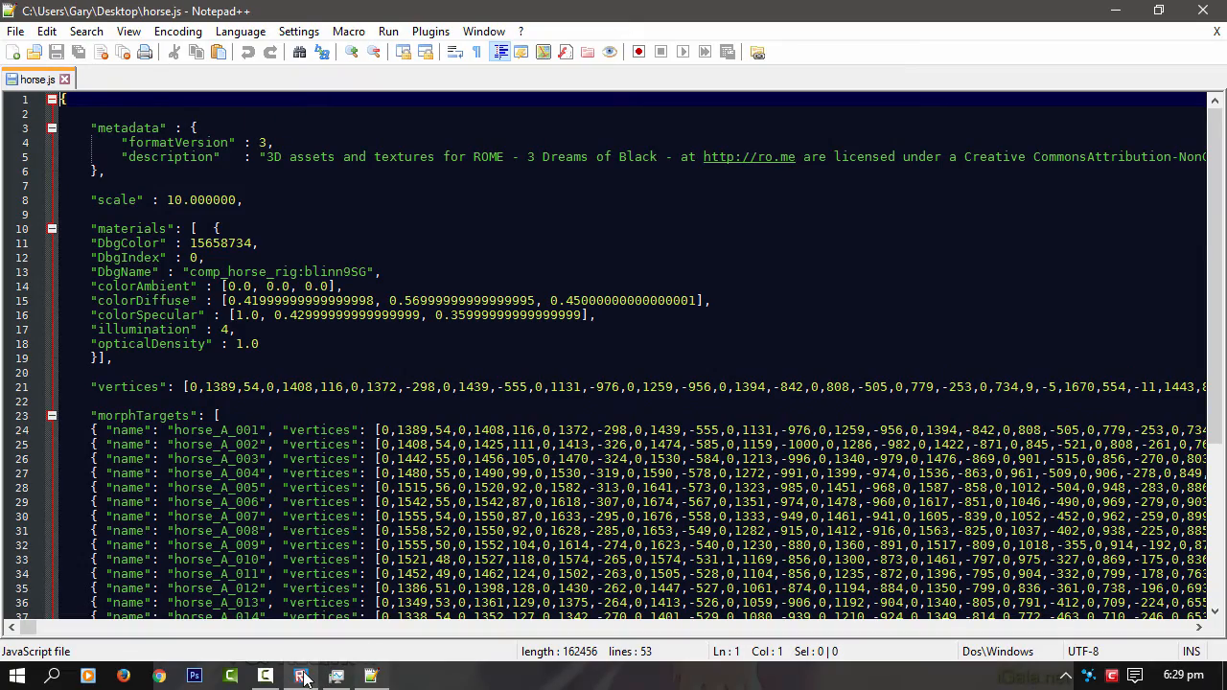
left_click(299, 673)
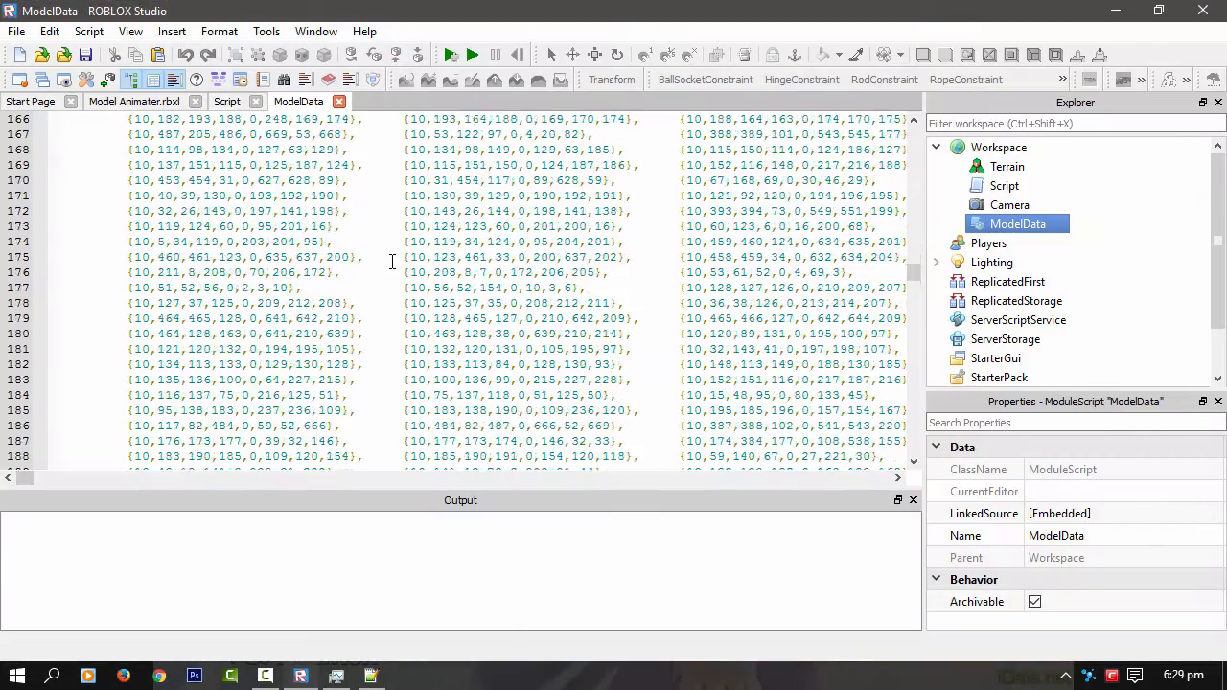
Look further down the ModelData face table rows
scroll("down", 3)
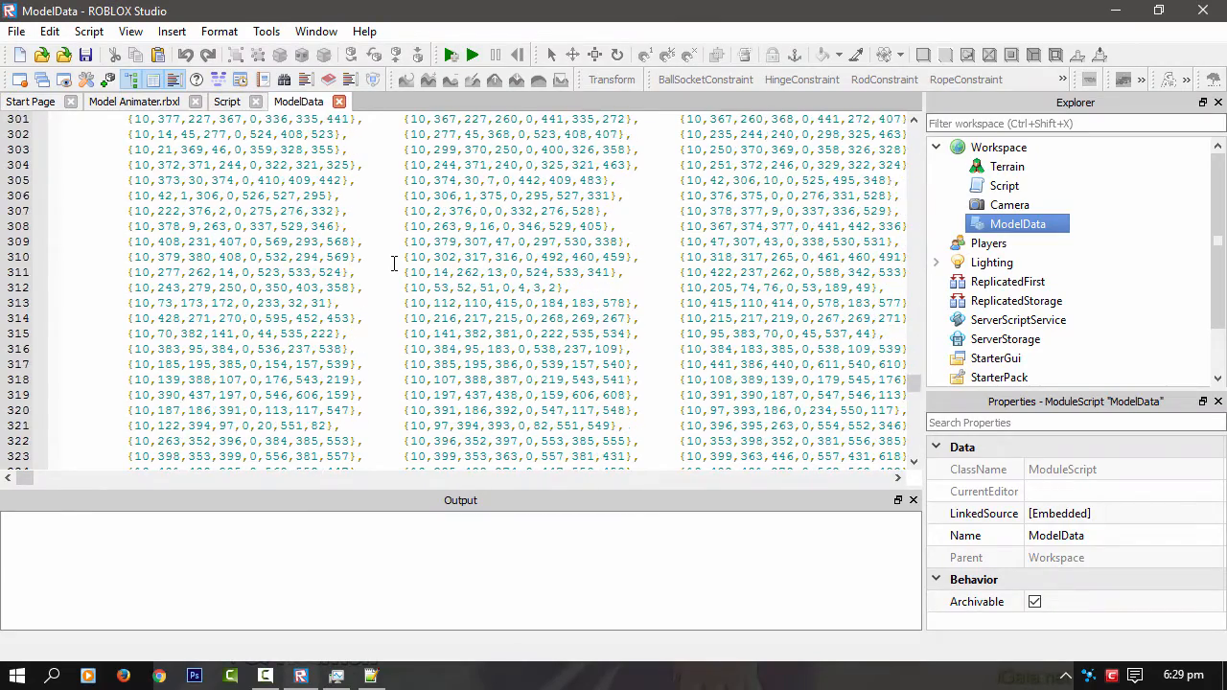
scroll("down", 3)
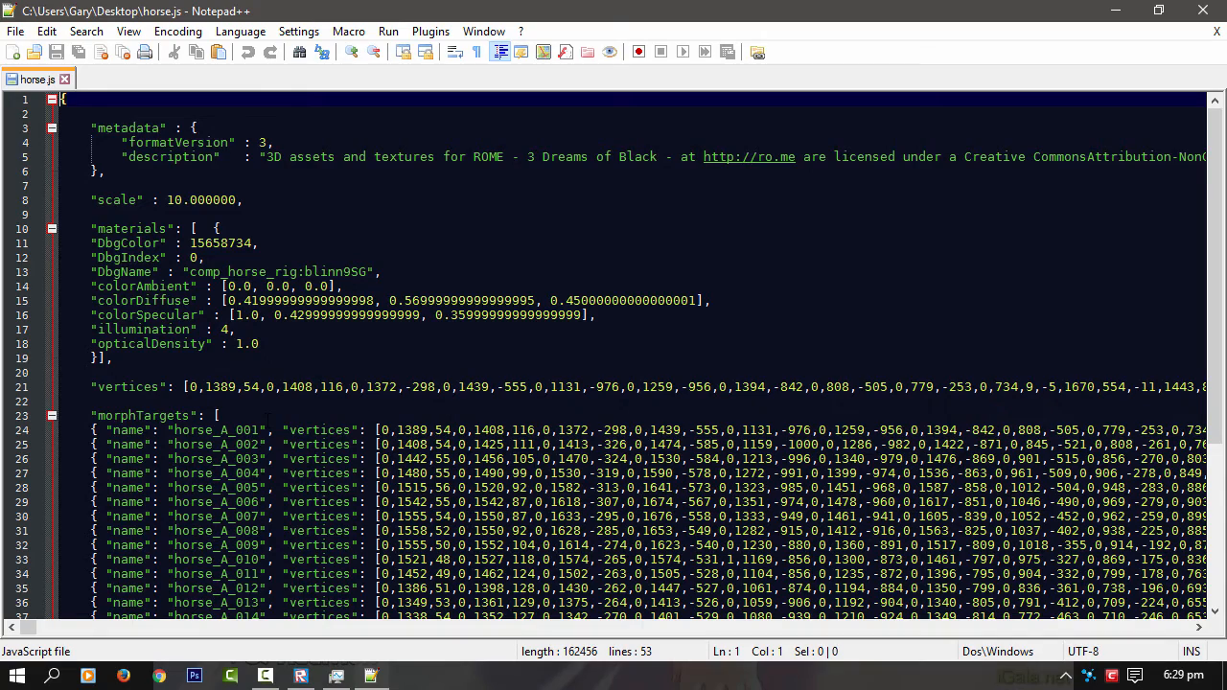
View horse.js down to its uvs and faces, then select a number in ModelData to compare
scroll("down", 3)
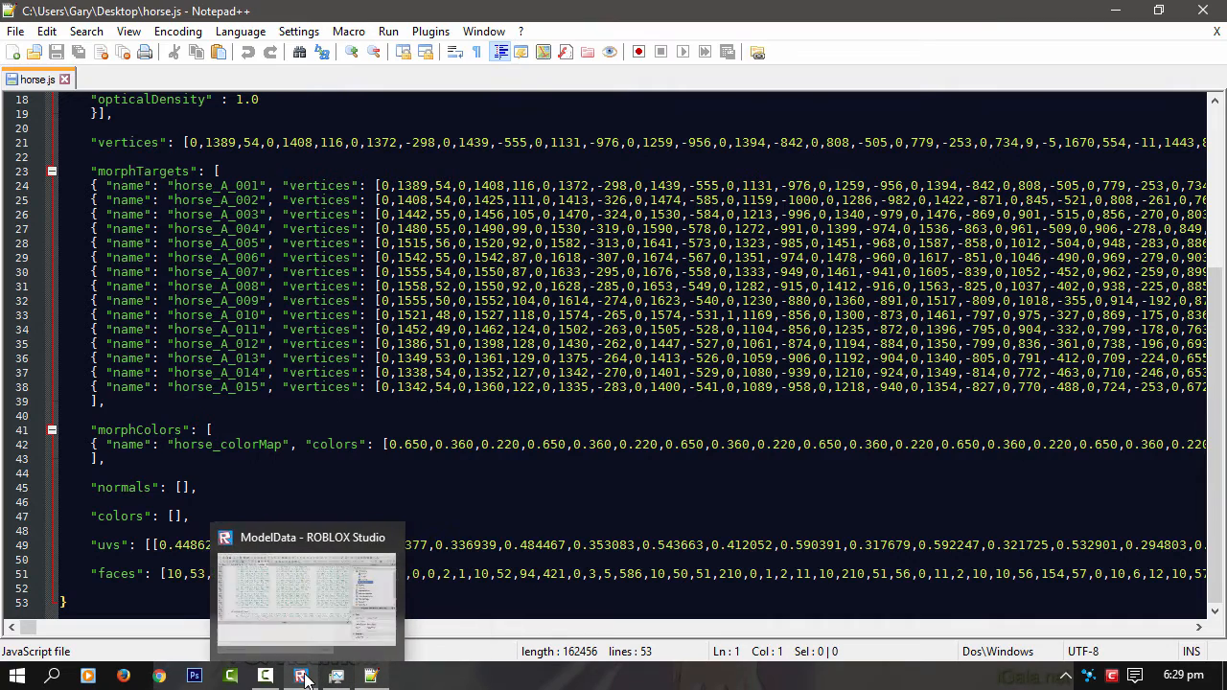
left_click(307, 675)
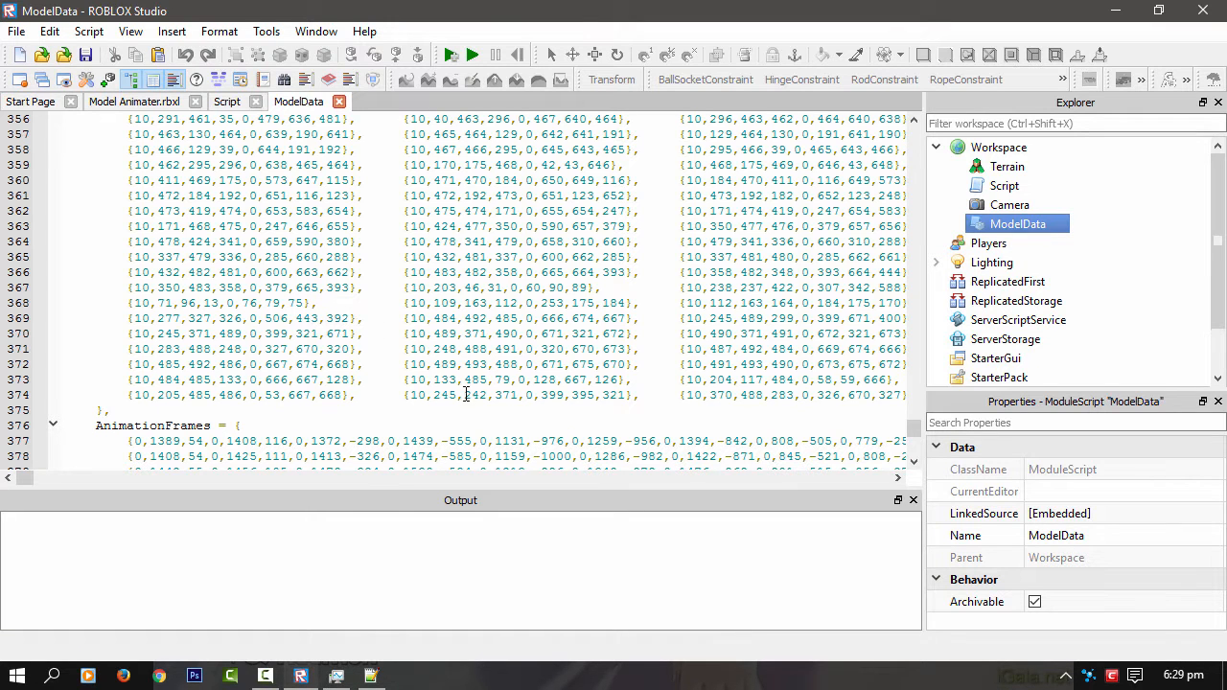
double_click(418, 395)
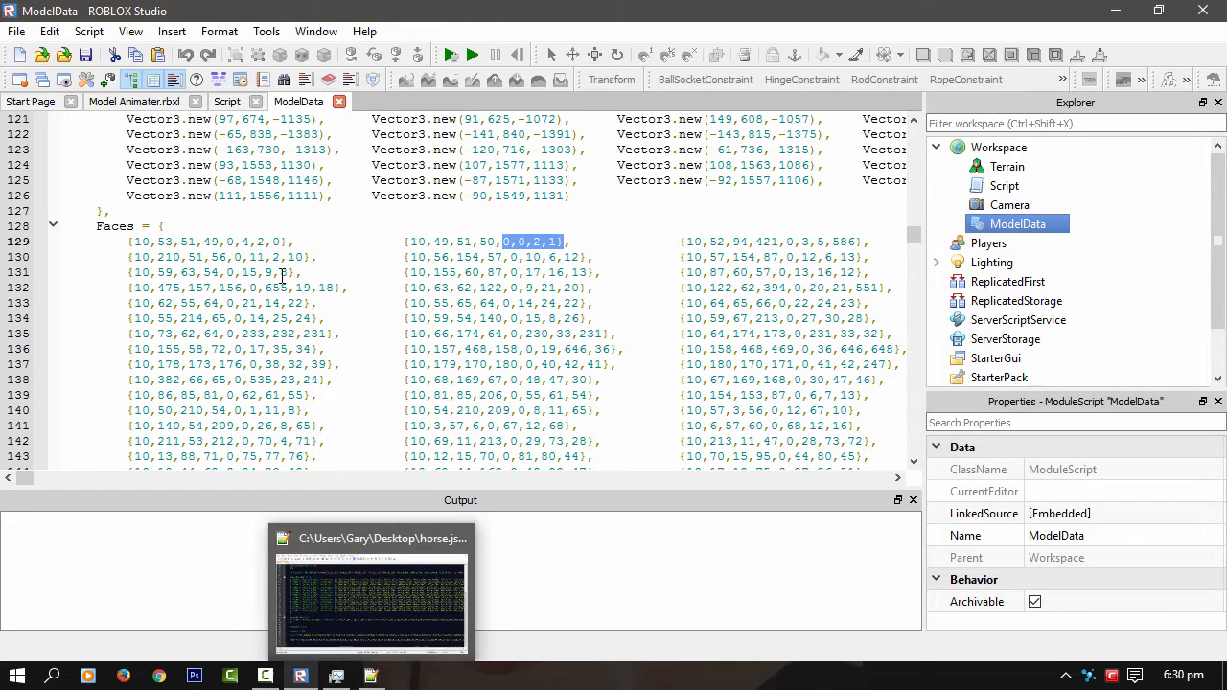
Review the main Script's frame-by-frame loop, then return to the Model Animater place view
left_click(226, 102)
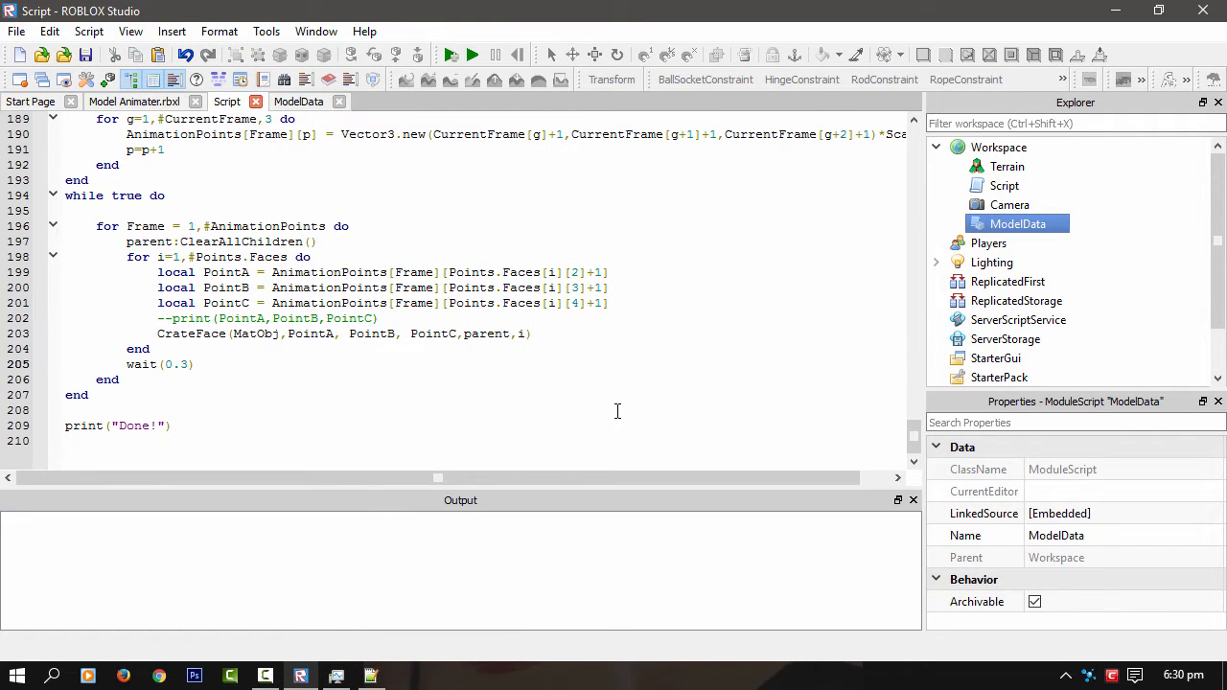
double_click(575, 272)
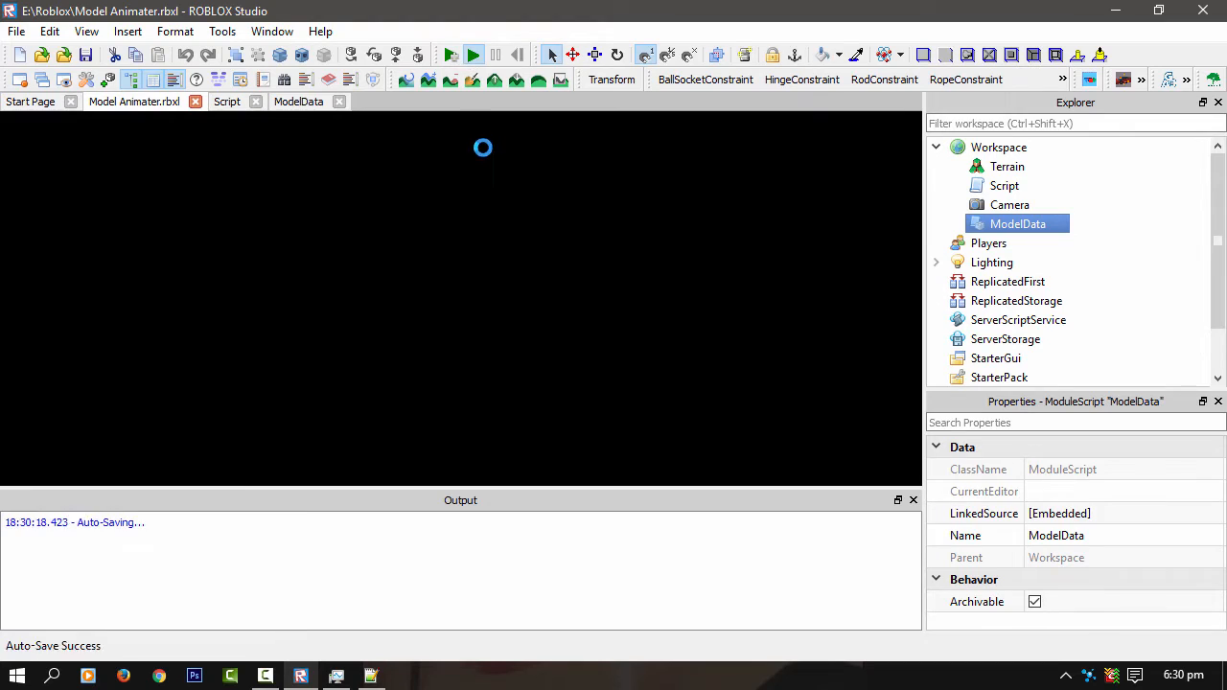
Start a test run so the horse animates from the module data
left_click(472, 54)
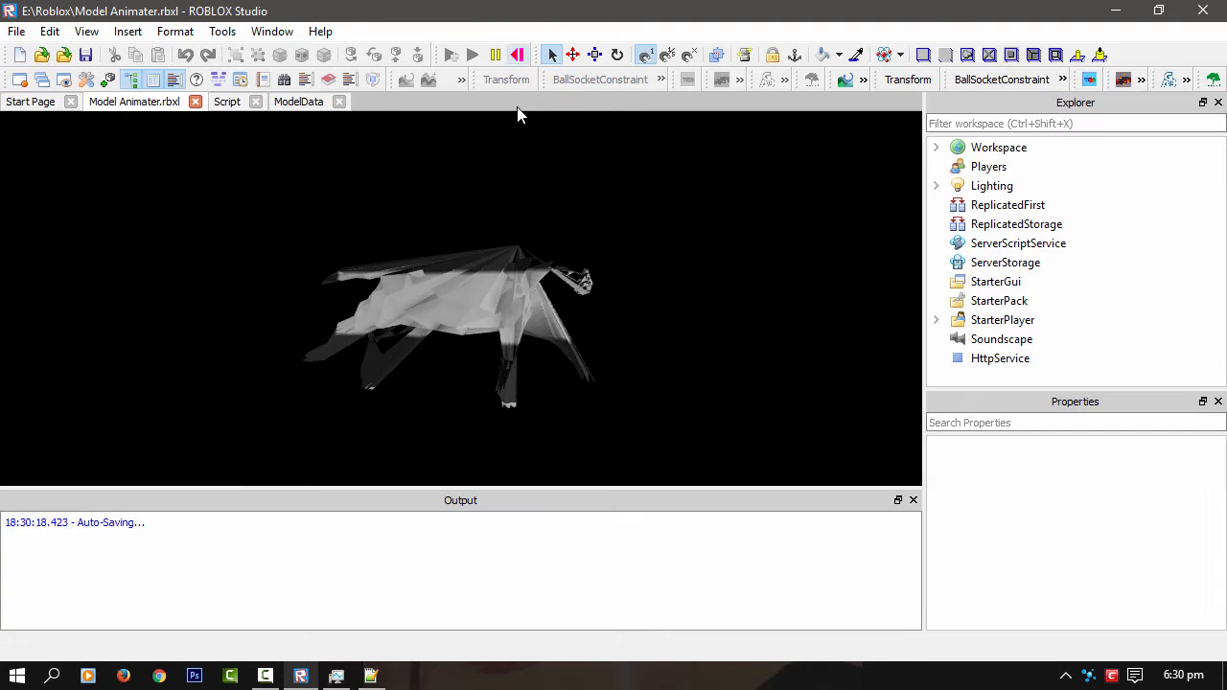
mouse_move(529, 329)
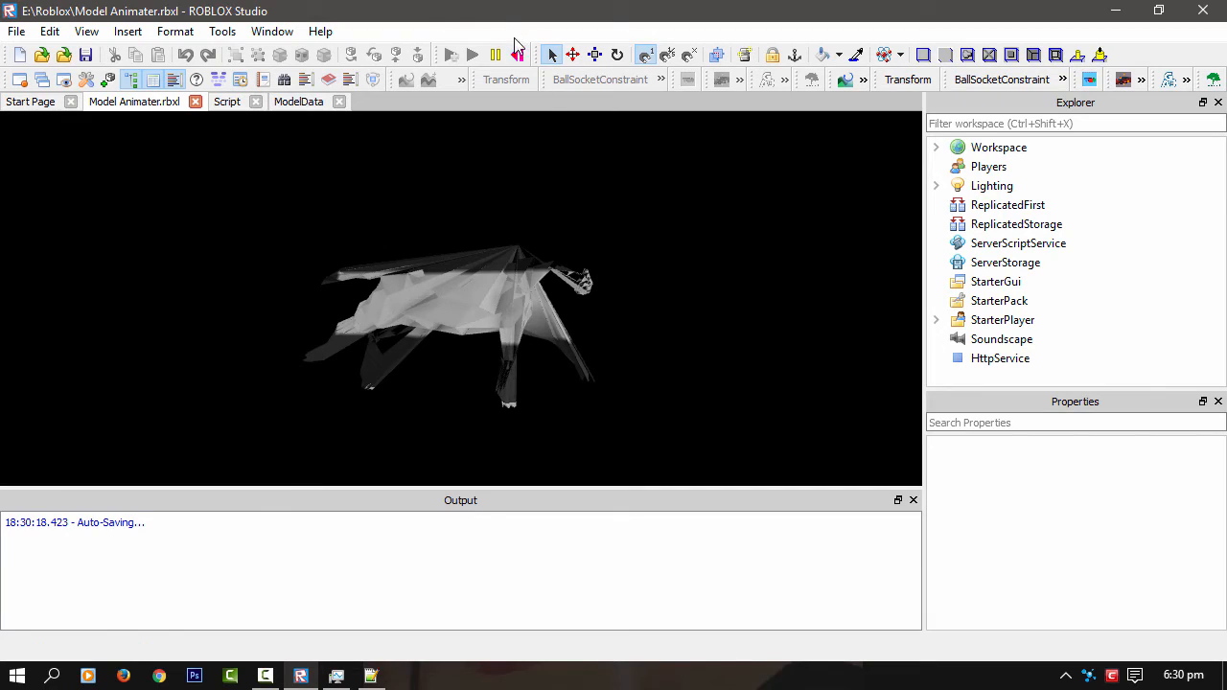
mouse_move(518, 54)
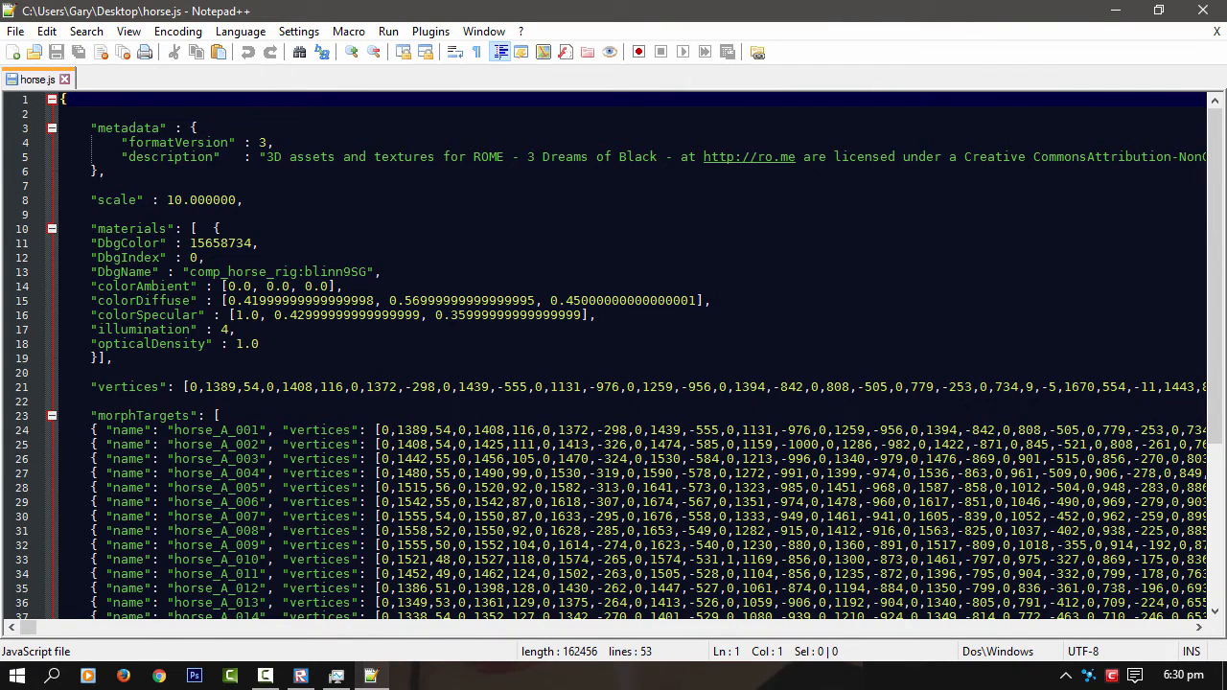
mouse_move(508, 429)
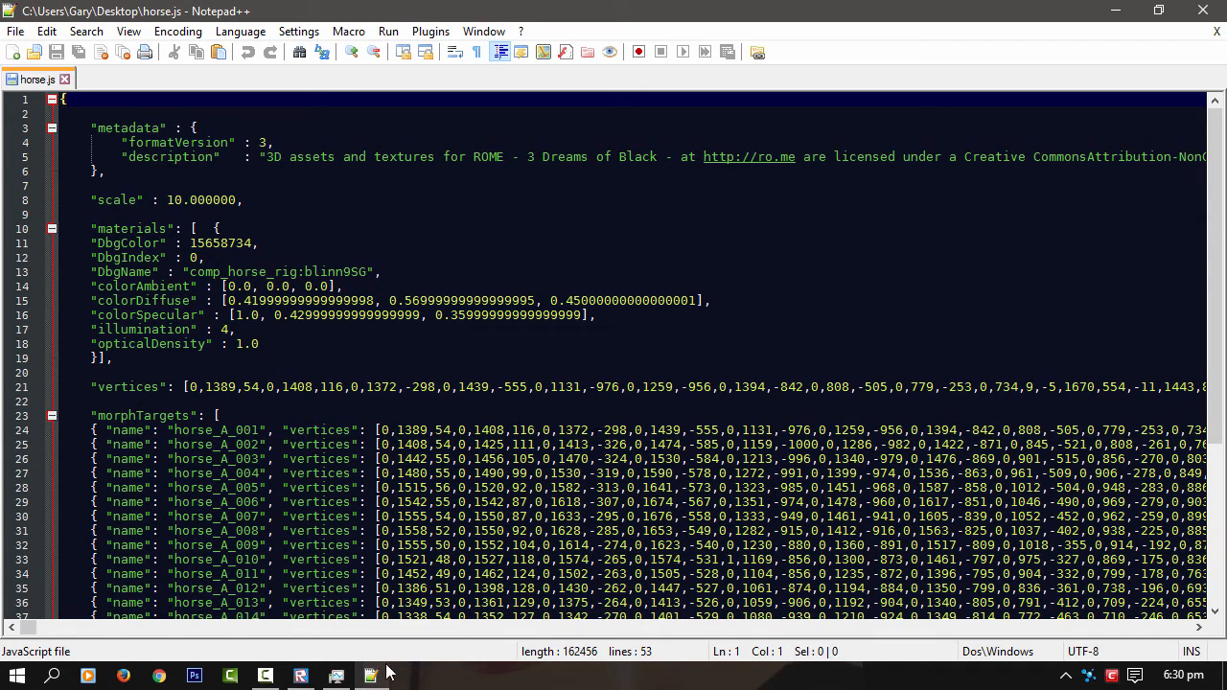
Bring the running Roblox Studio place with the horse back to the front
left_click(299, 675)
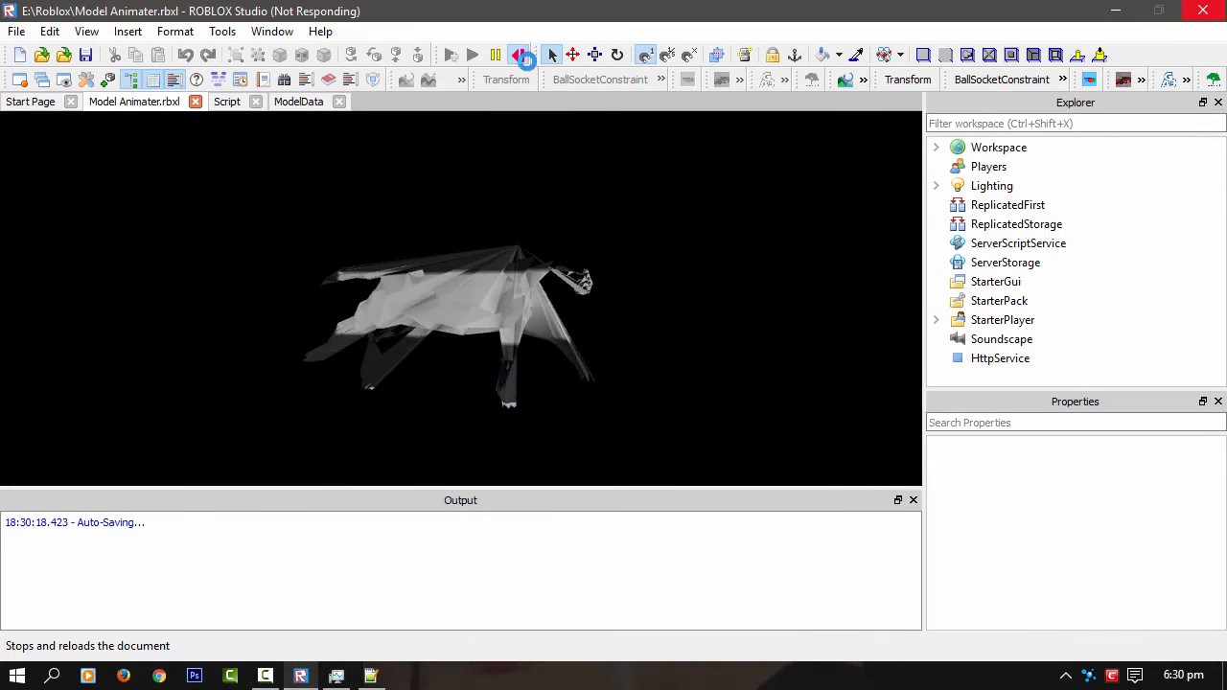